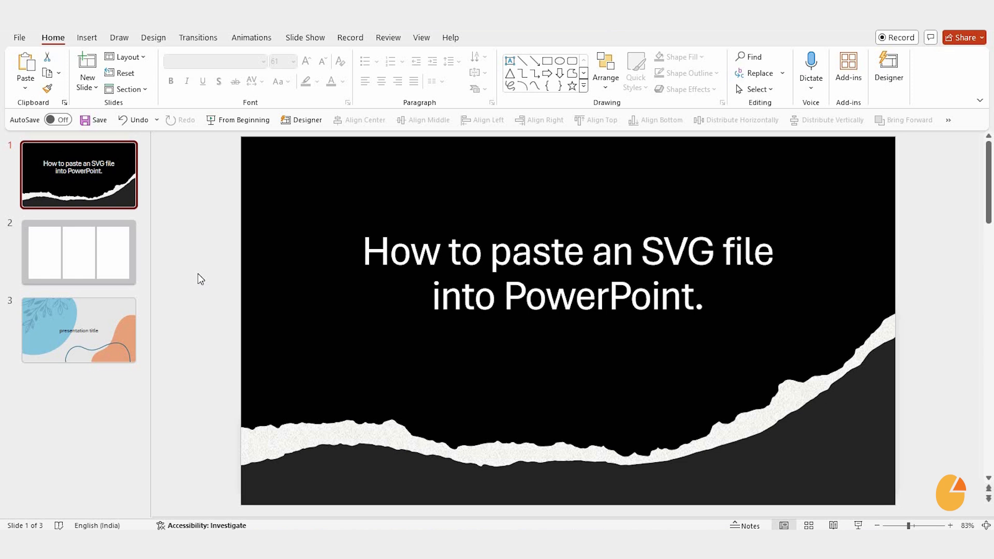
mouse_move(381, 505)
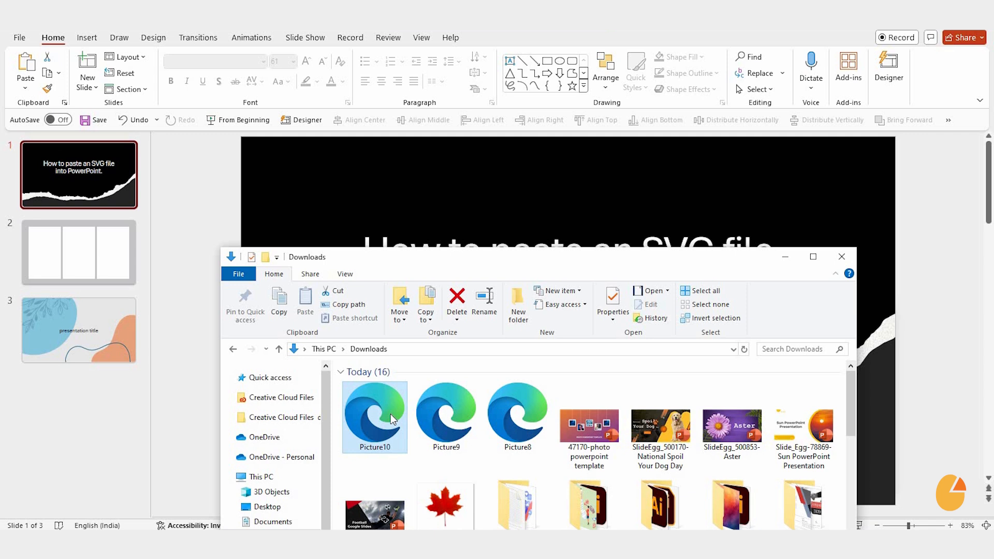
double_click(374, 416)
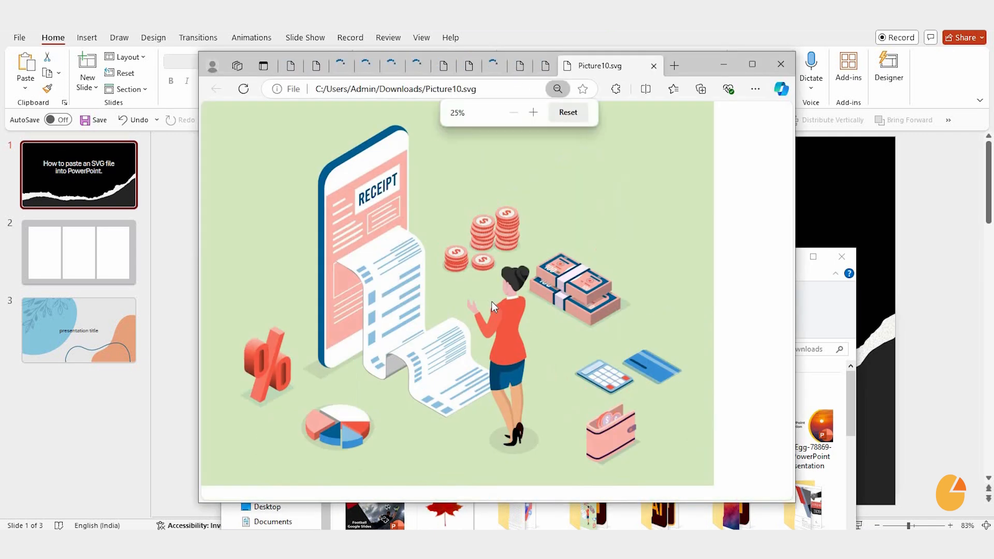
mouse_move(453, 286)
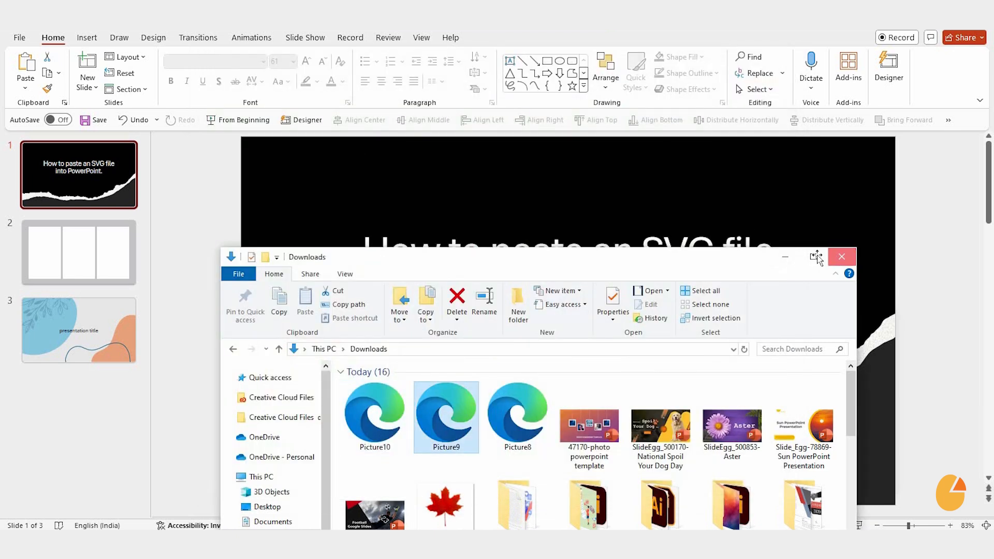
Step: Close the Downloads folder window and return to slide 2 with the three panels
click(842, 257)
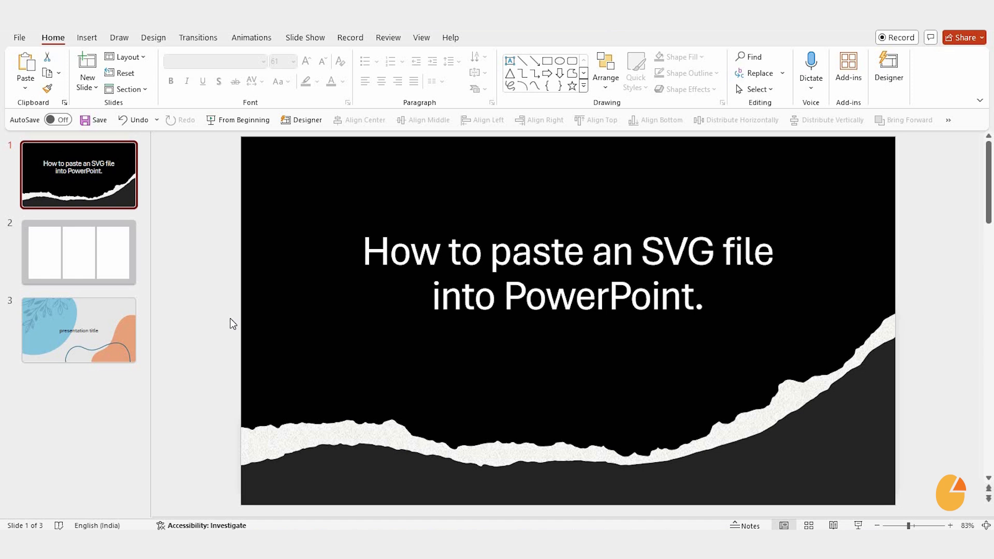
click(79, 252)
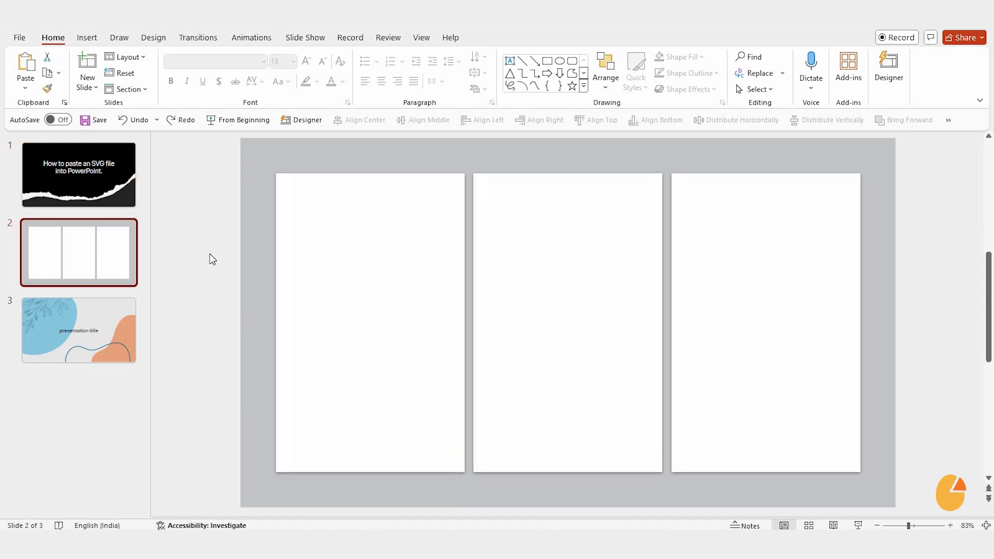
click(87, 37)
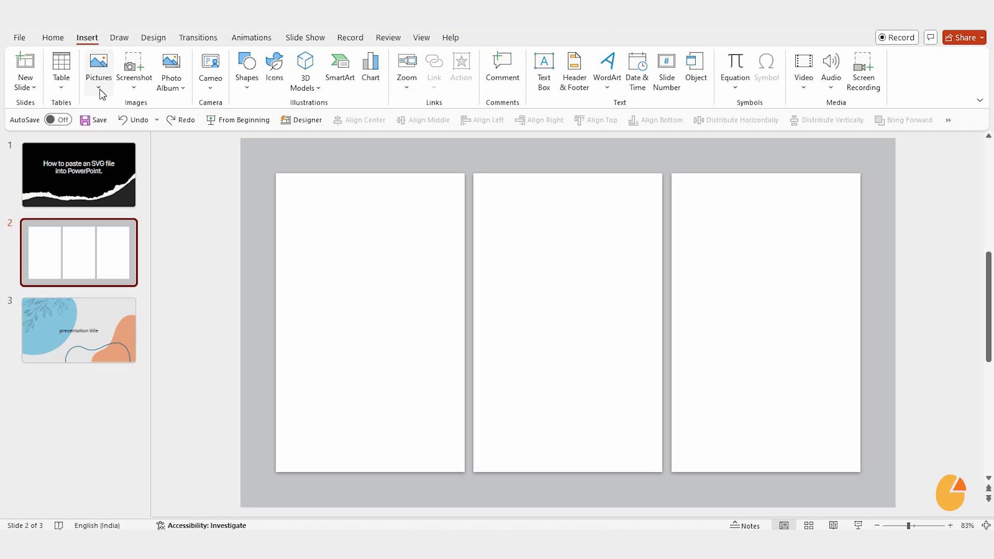
Step: Insert the Picture8 truck illustration from this device onto slide 2
click(98, 67)
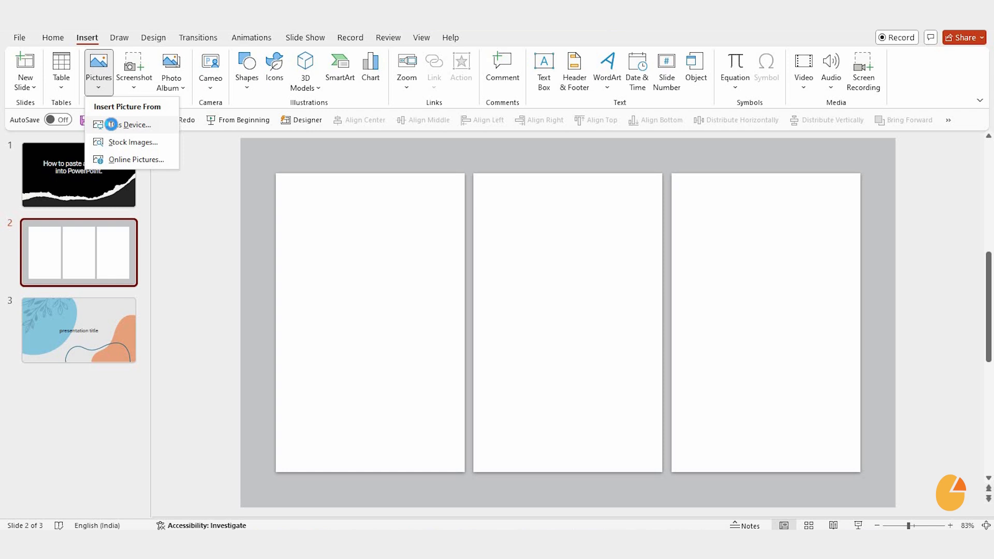
click(133, 124)
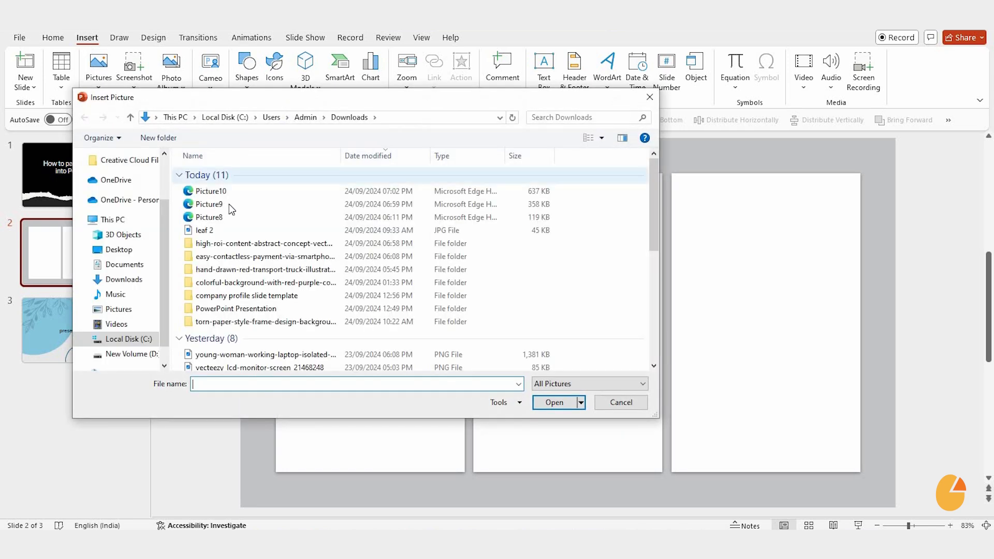
click(209, 216)
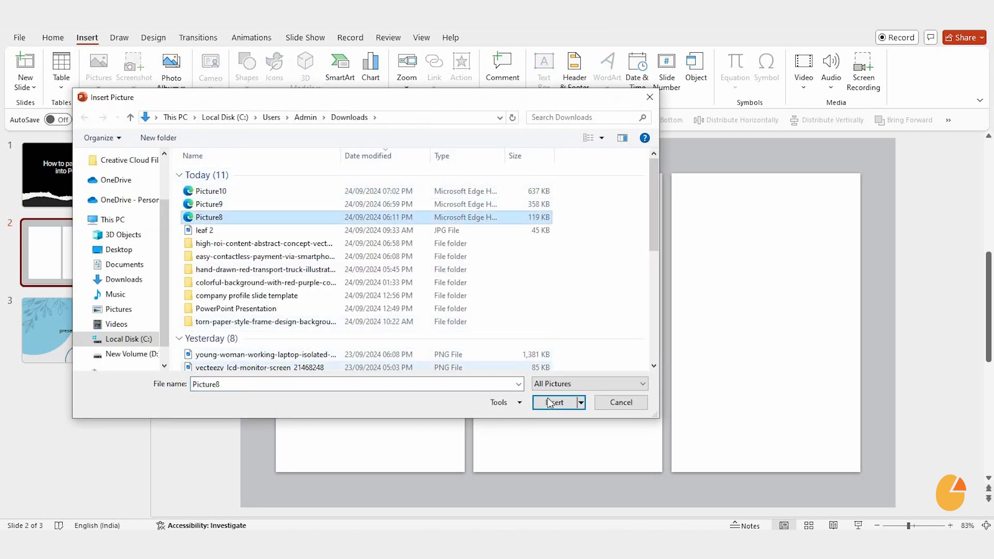
click(553, 401)
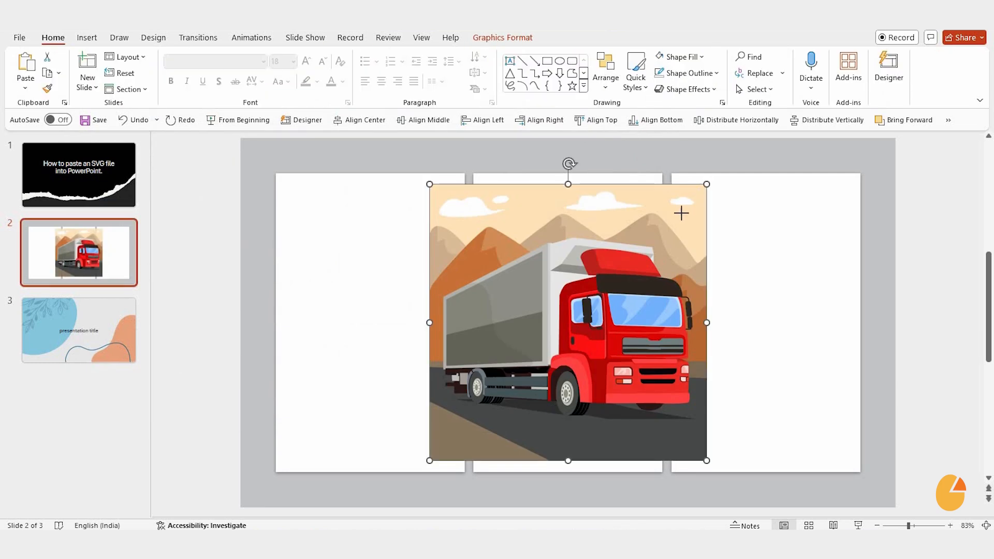
Step: Shrink the truck picture and move it into the left panel
drag(568, 322, 472, 323)
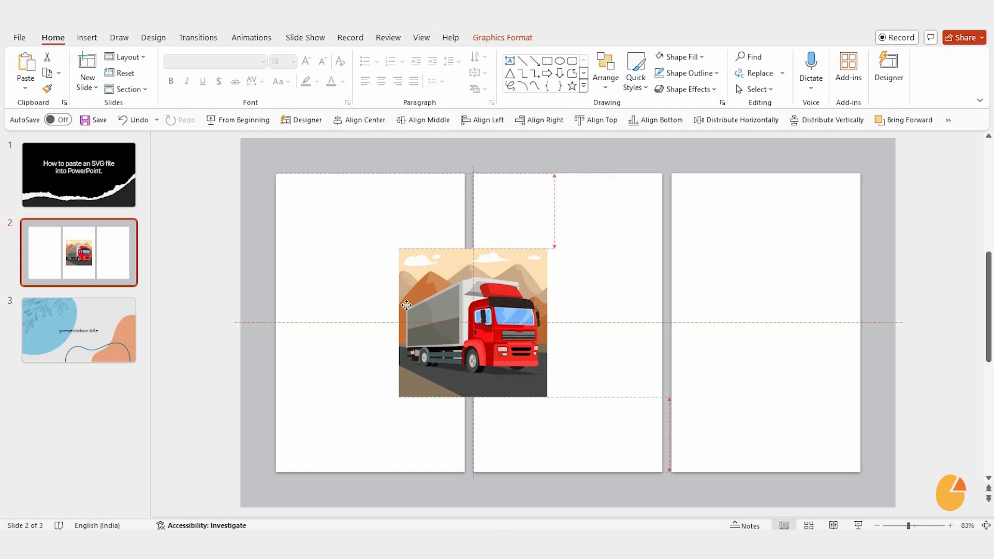
drag(473, 322, 370, 322)
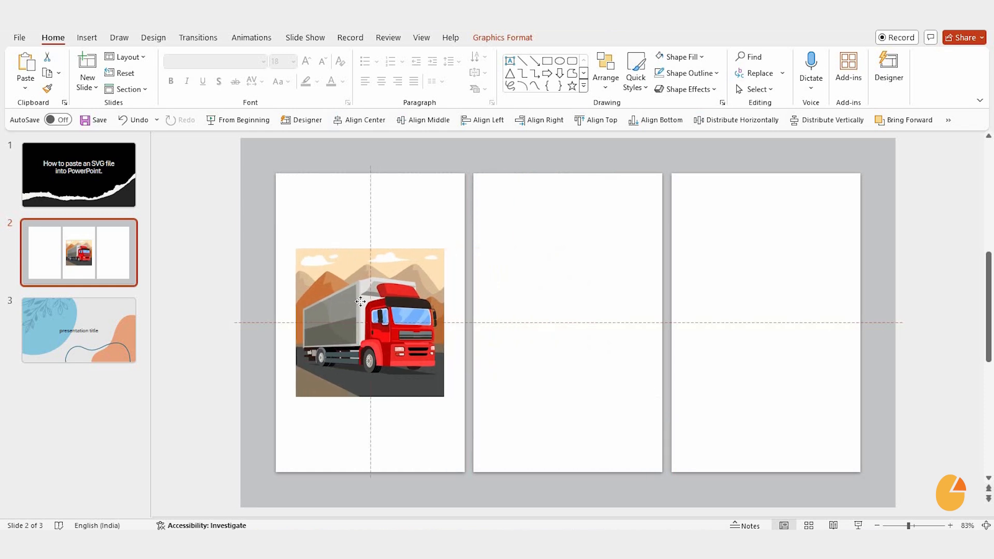
click(369, 323)
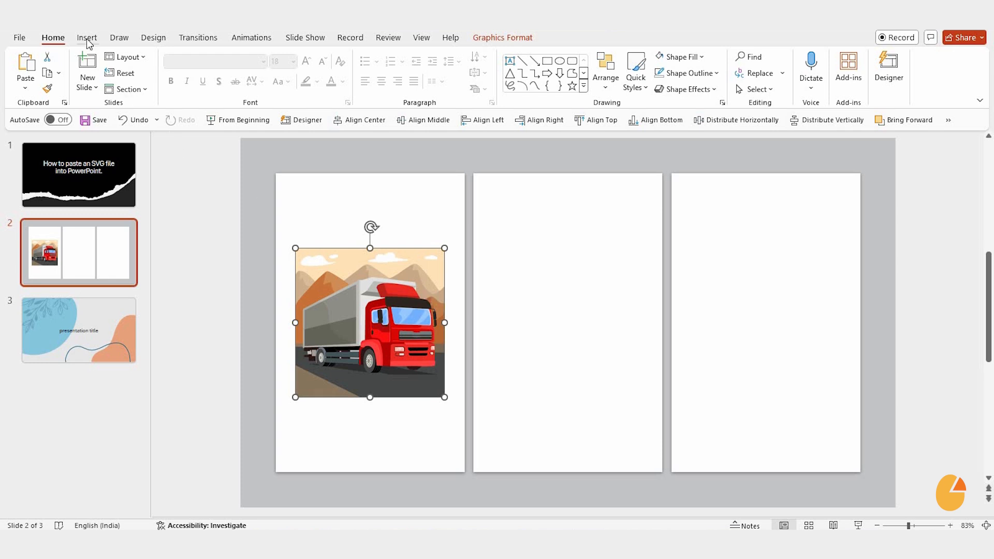
Step: Insert Picture10 and Picture9 from this device onto the slide
click(98, 70)
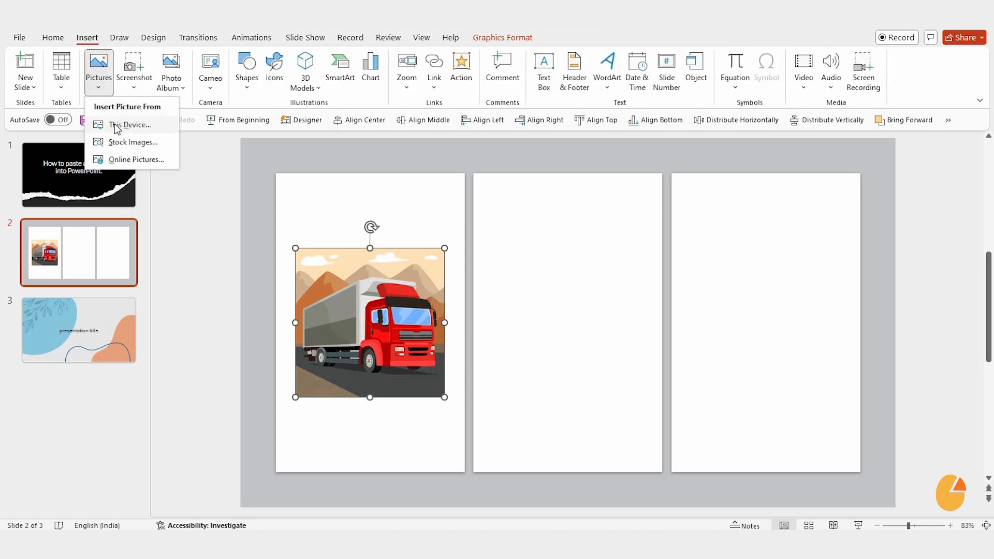
click(130, 125)
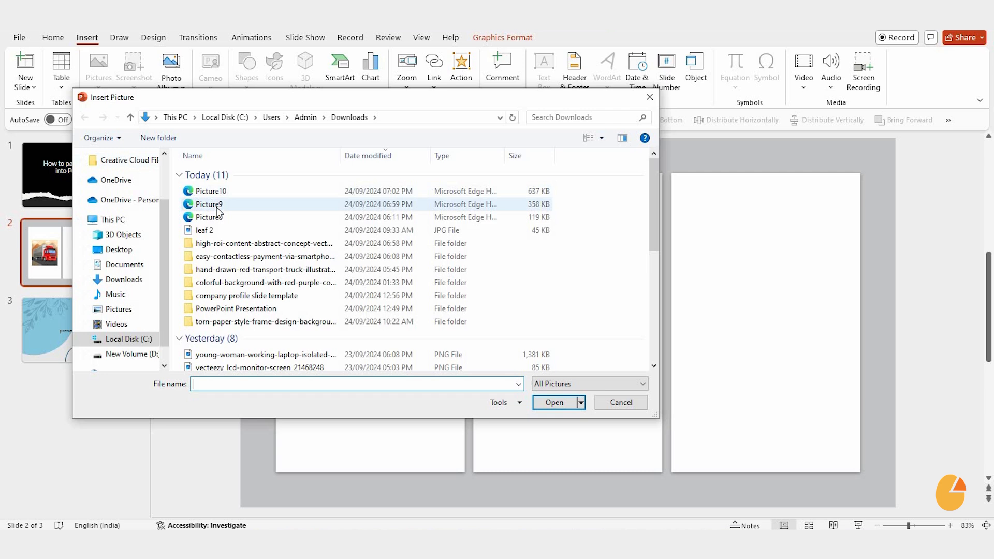
click(211, 191)
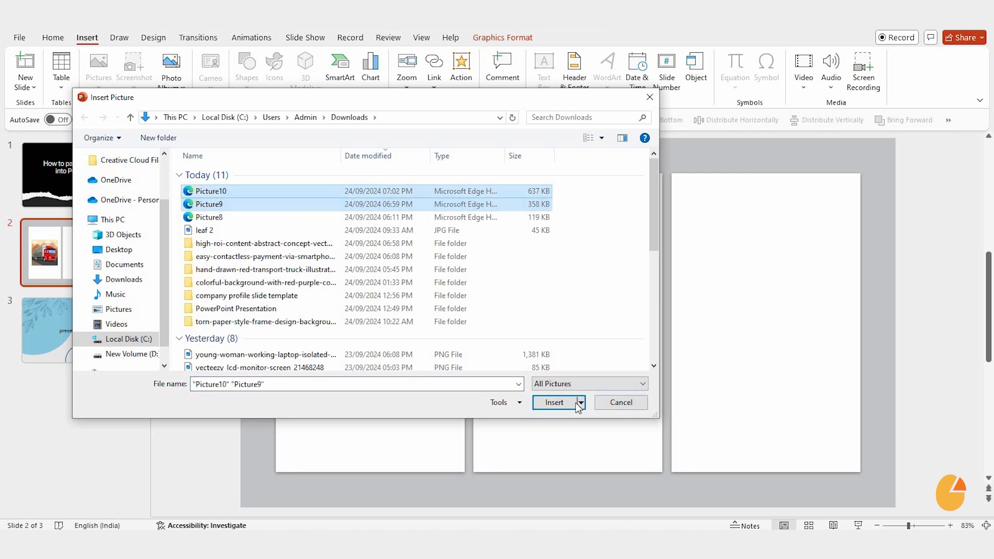
click(553, 402)
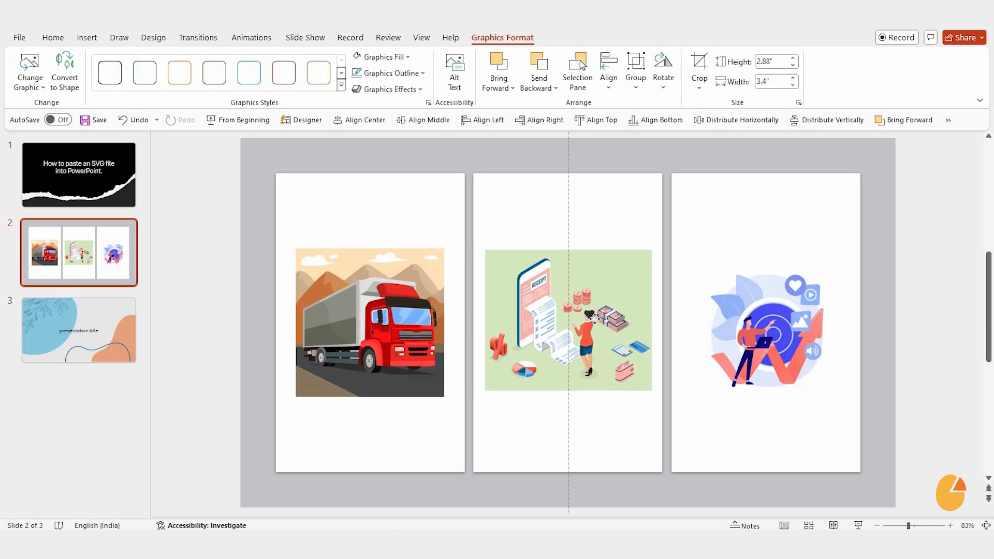
Step: Centre the receipt scene inside the middle panel
click(568, 320)
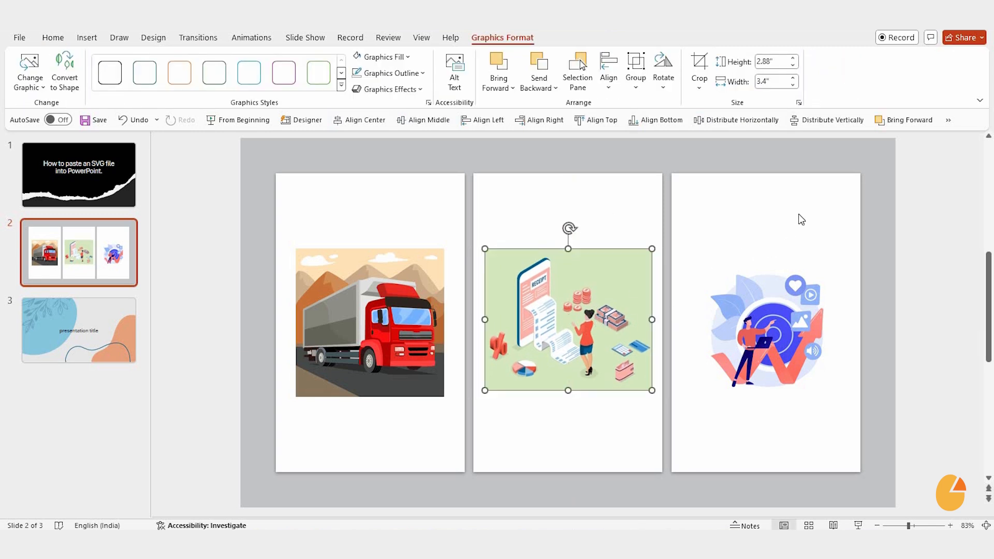